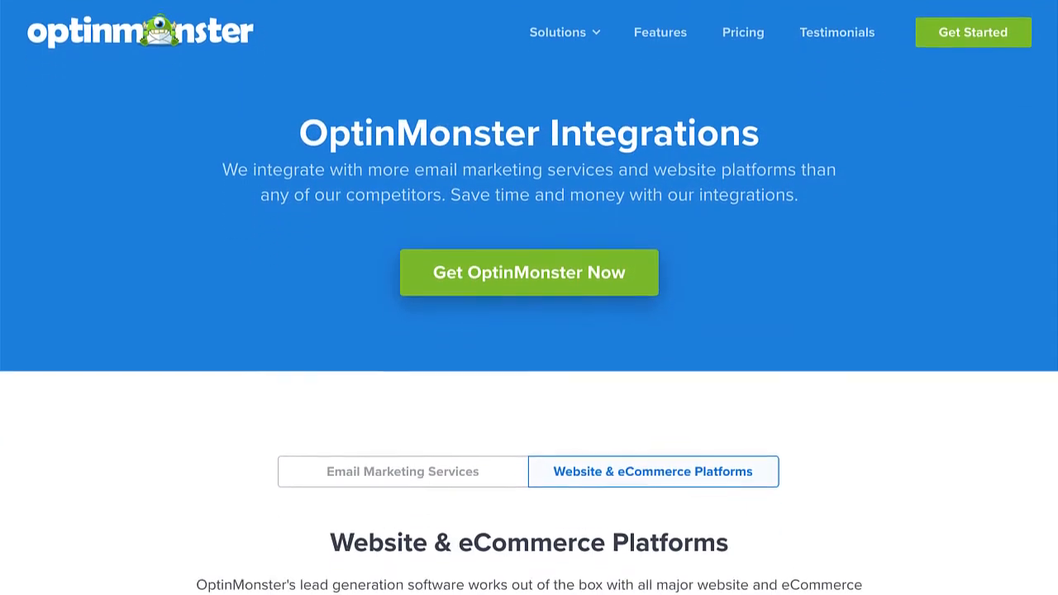
Open My Account from the top-bar account menu and scroll through the plan and contact details.
scroll(down, 3)
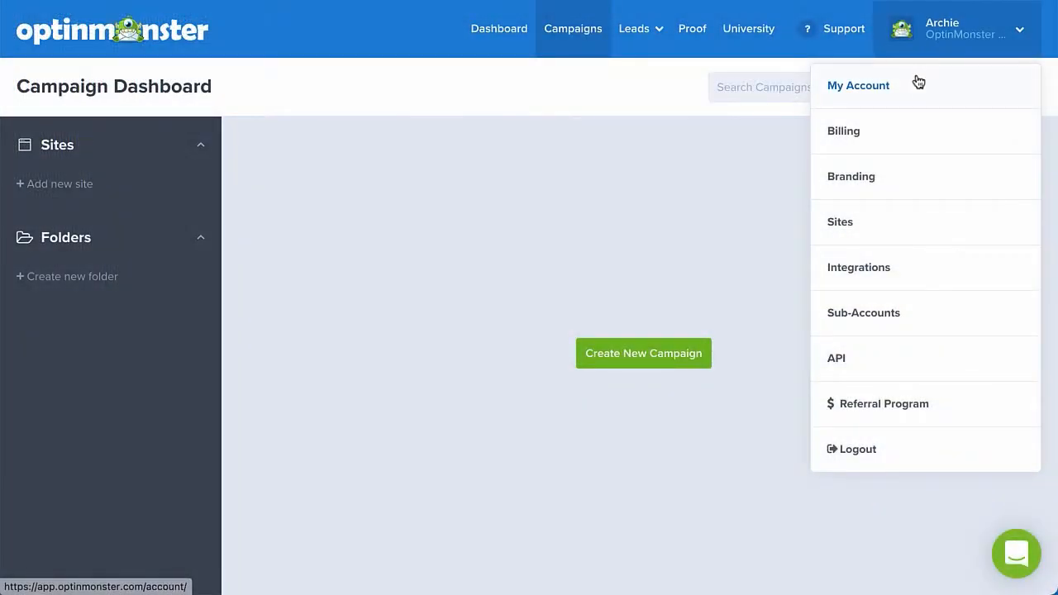
click(858, 85)
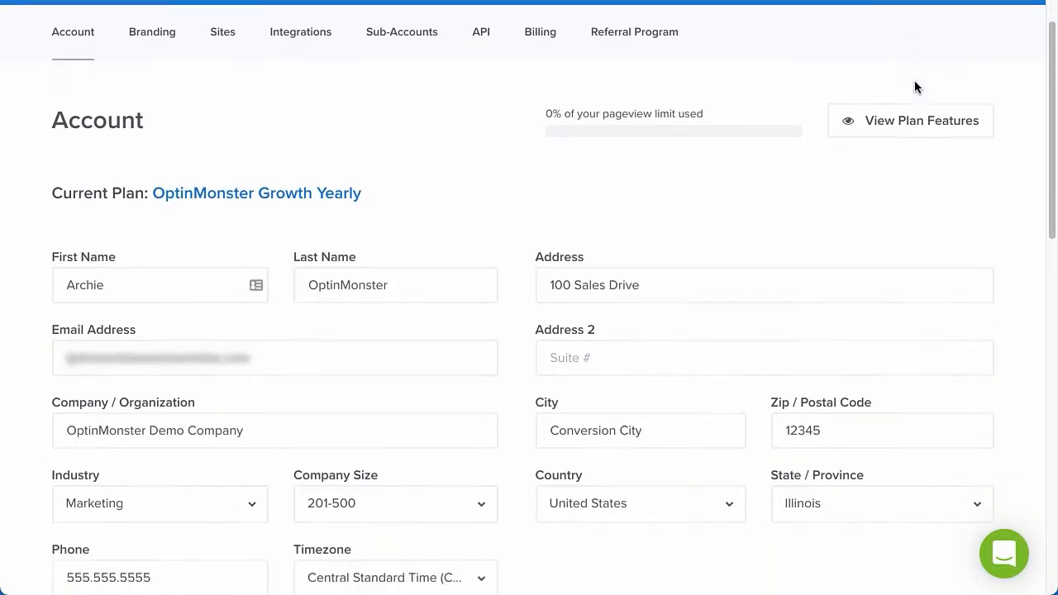
scroll(down, 3)
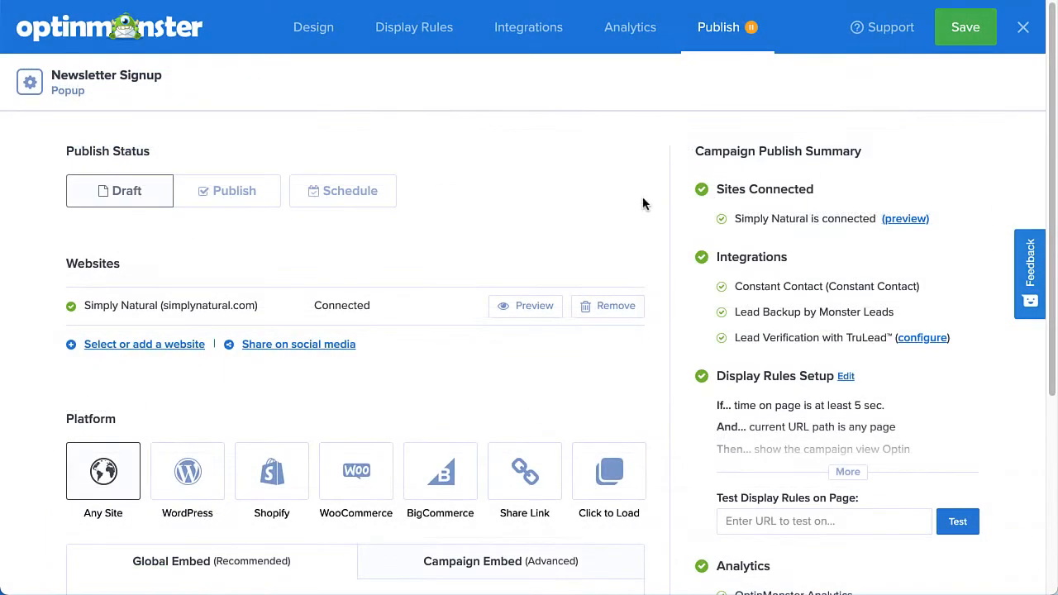
Open the Newsletter Signup campaign's Publish page and scroll to the Global Embed code box.
scroll(down, 3)
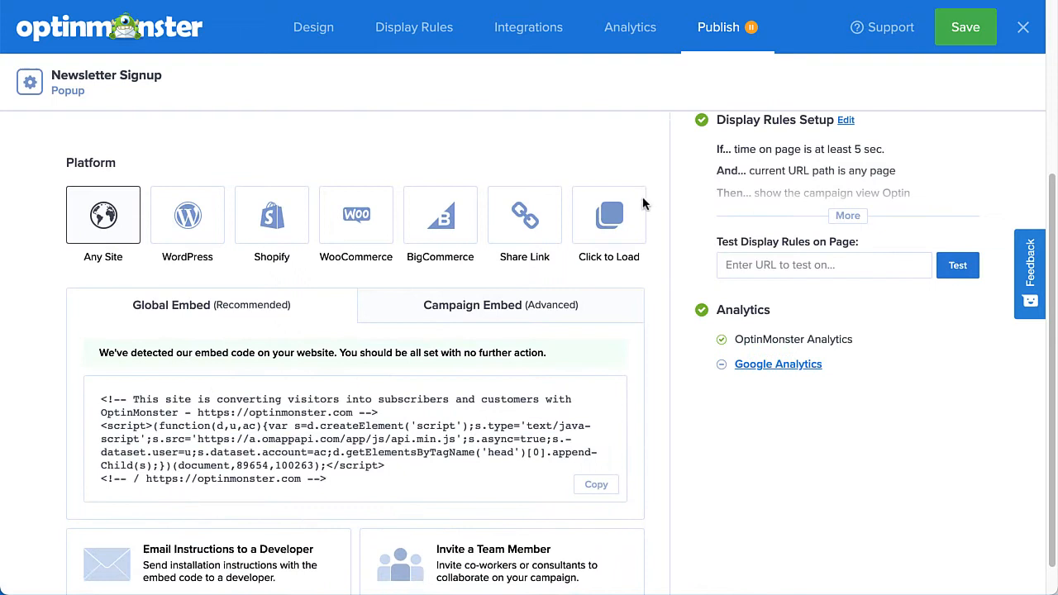
scroll(down, 3)
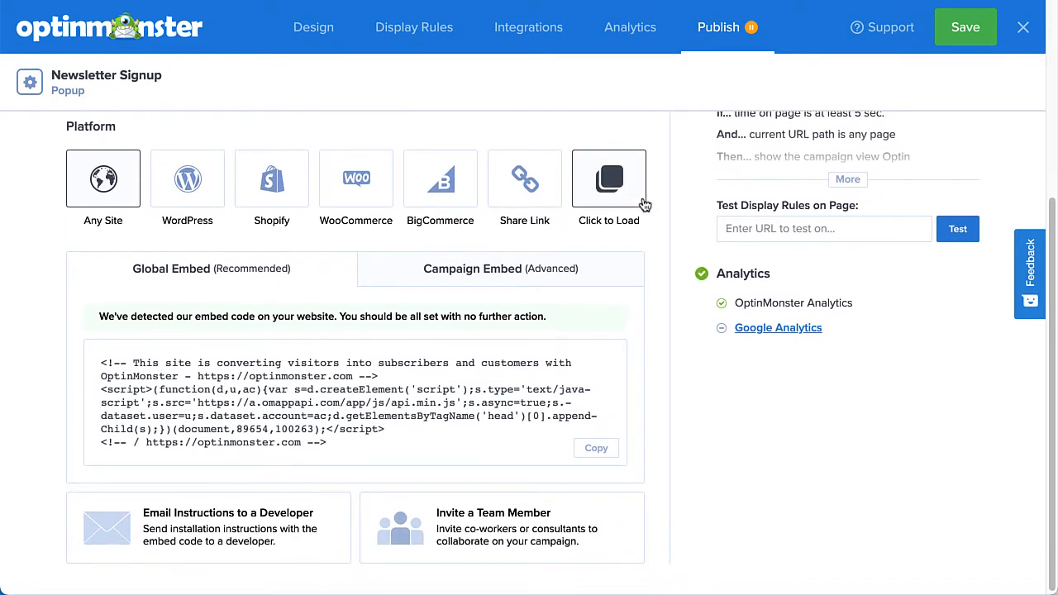
click(472, 268)
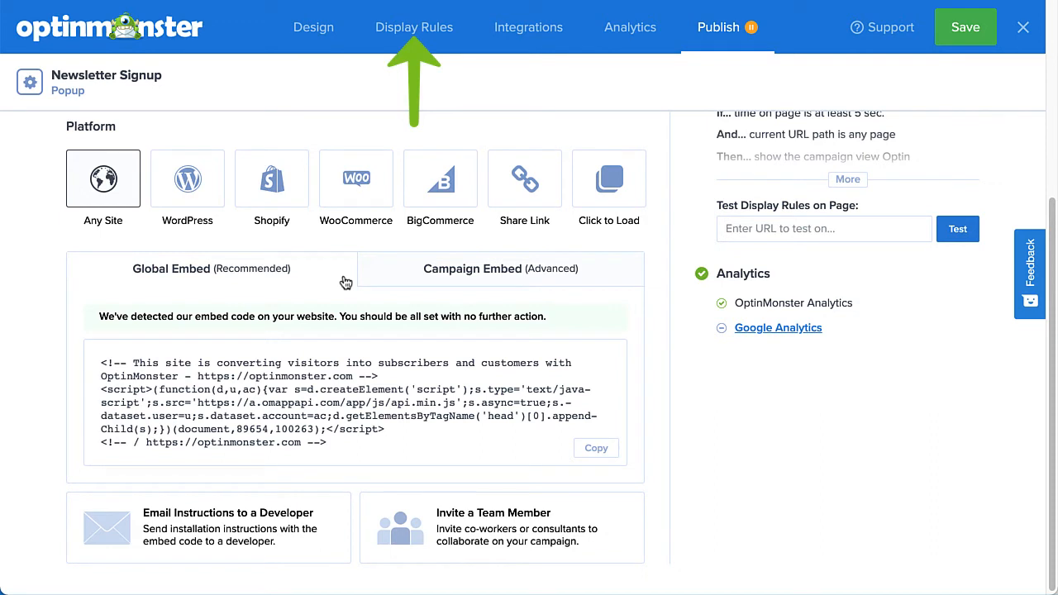
mouse_move(515, 359)
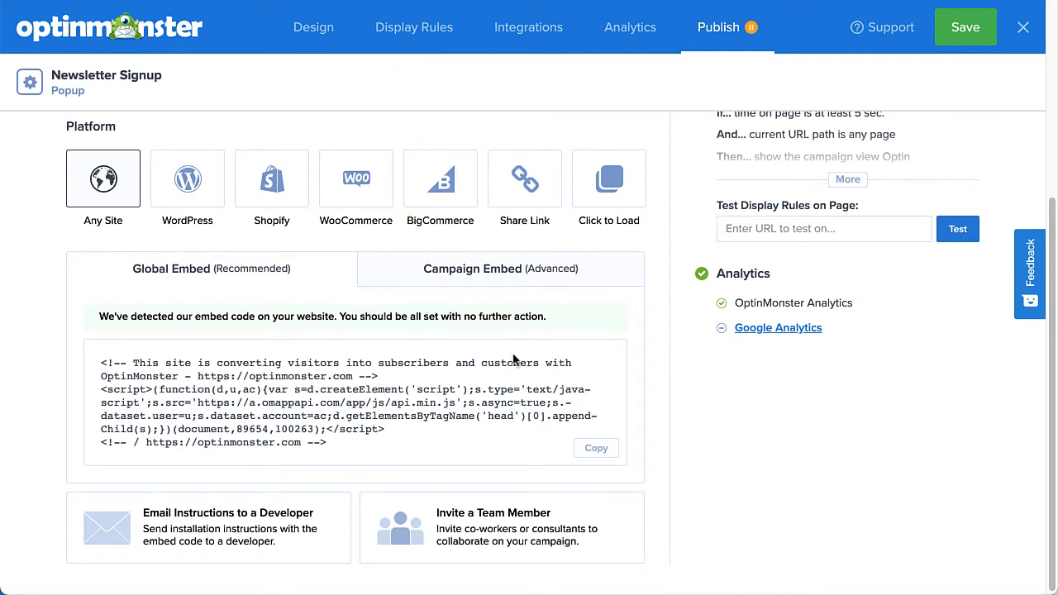
click(596, 448)
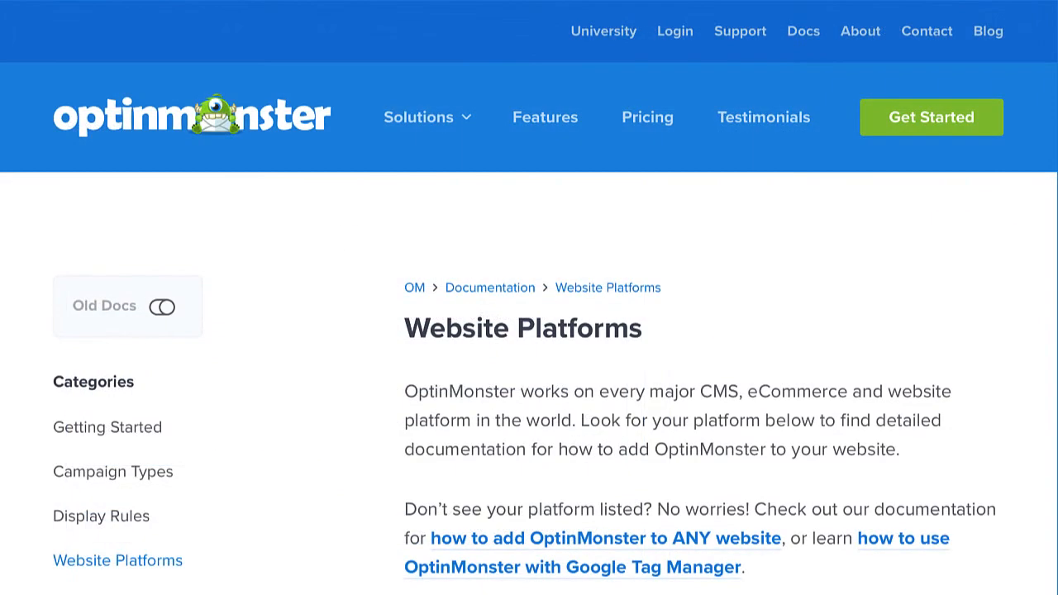
Scroll through the Website Platforms documentation's list of platform guides.
scroll(down, 3)
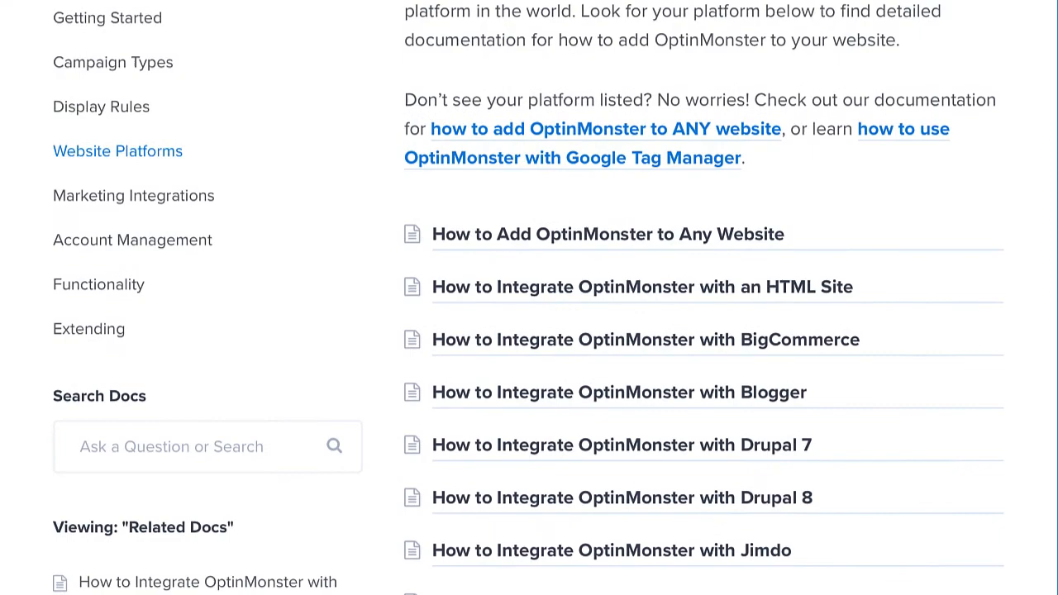
scroll(down, 3)
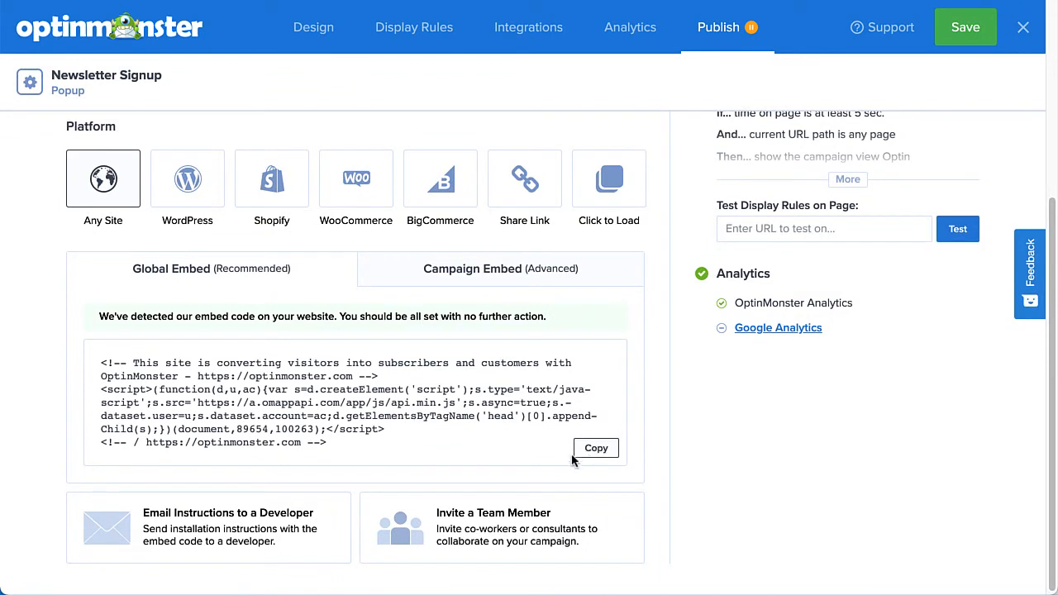
Copy the Global Embed code, then scroll the Documentation home page's article categories.
click(208, 527)
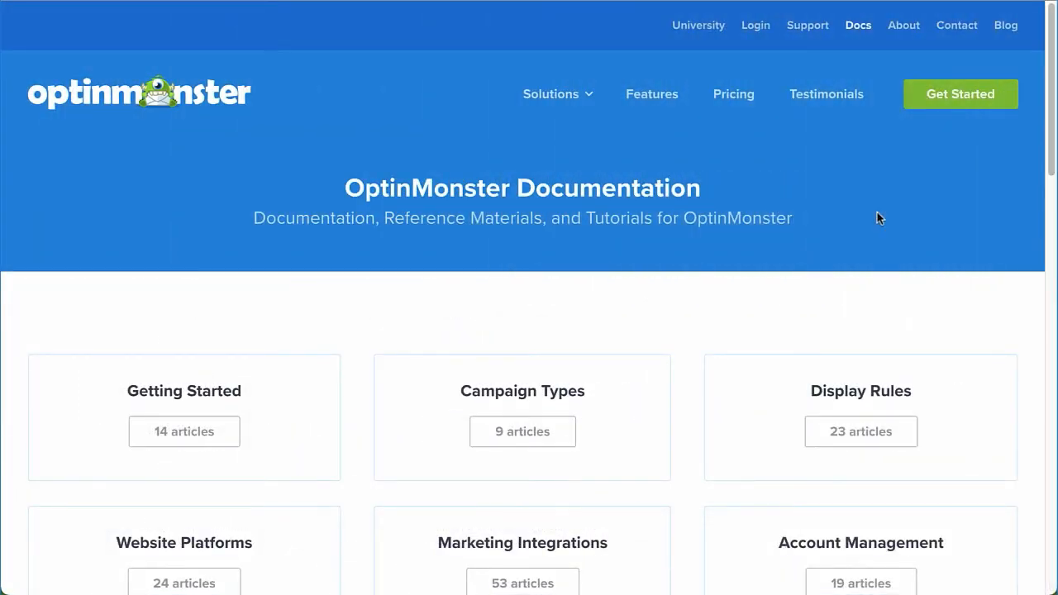
scroll(down, 3)
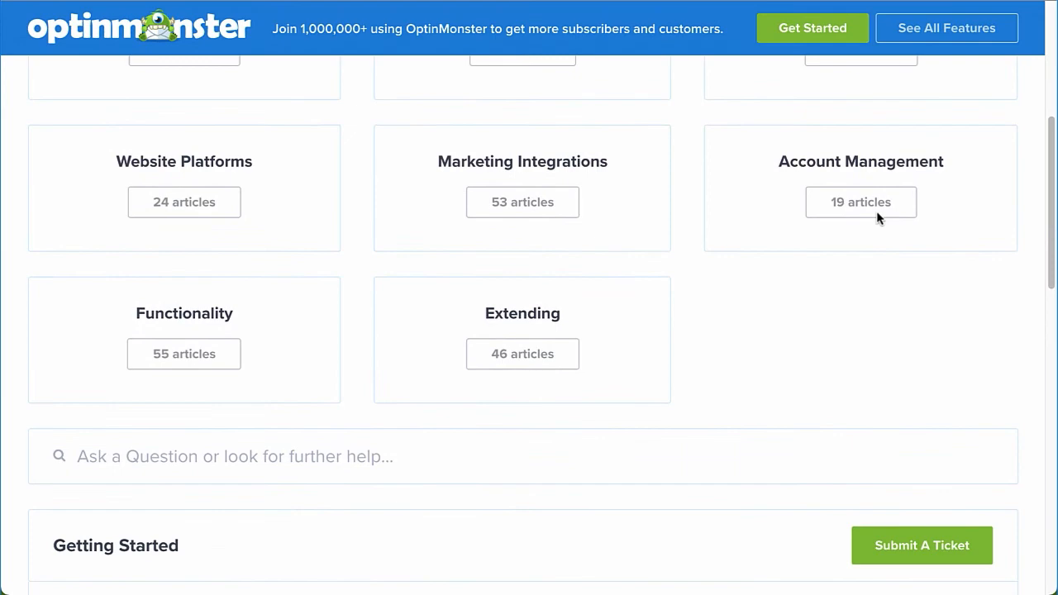